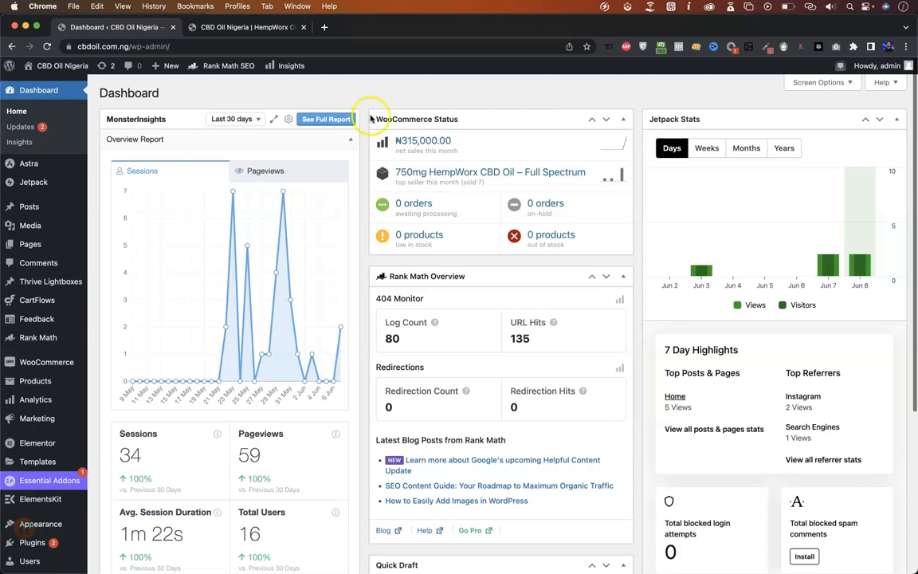
Switch to the storefront site and look through its admin dashboard
left_click(367, 118)
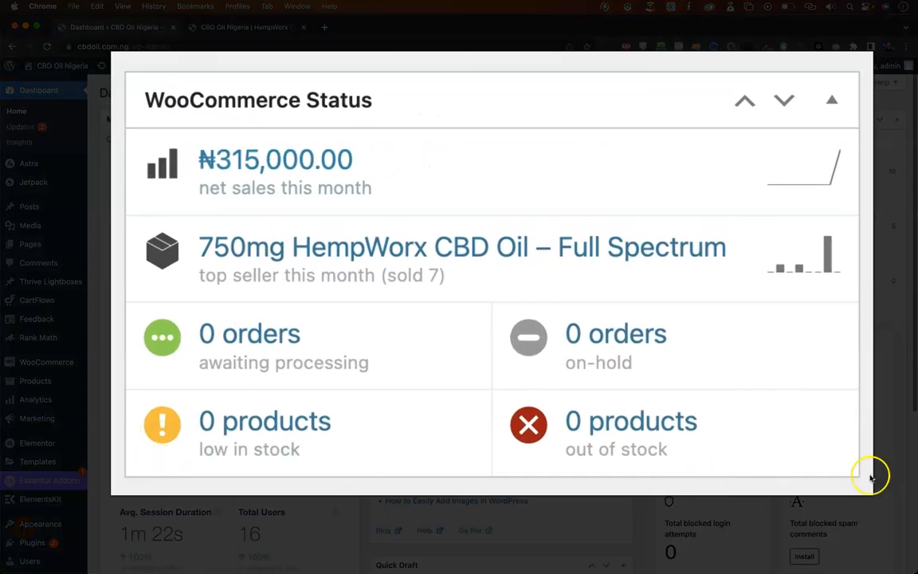
mouse_move(294, 68)
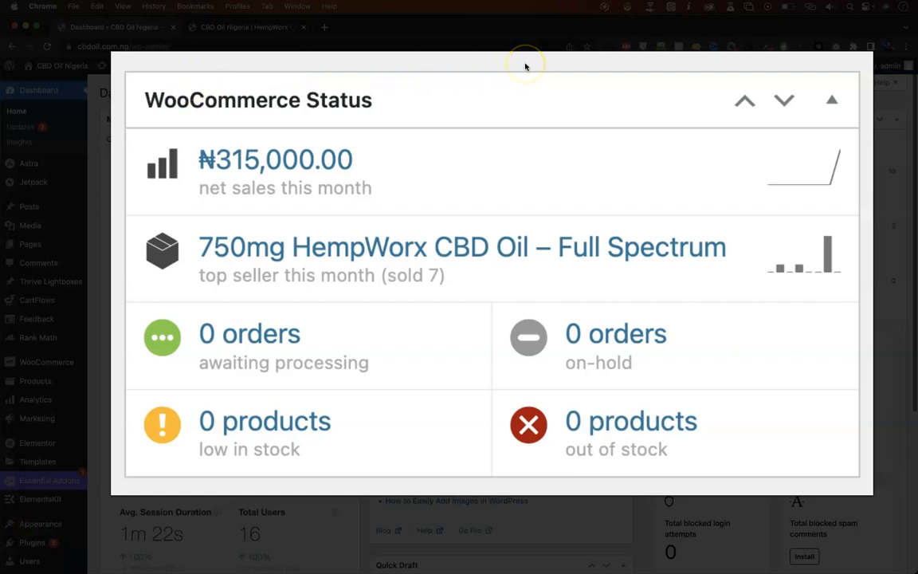
mouse_move(526, 58)
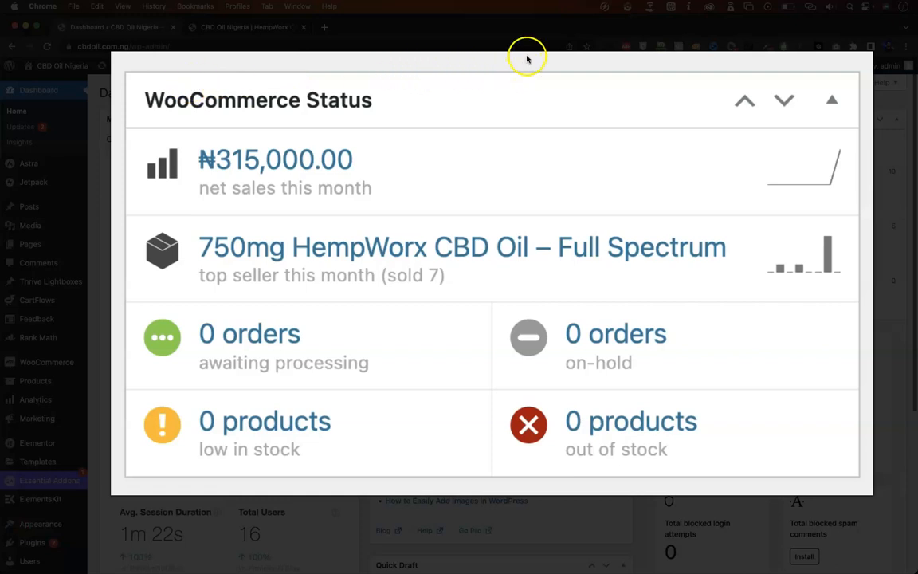
mouse_move(234, 94)
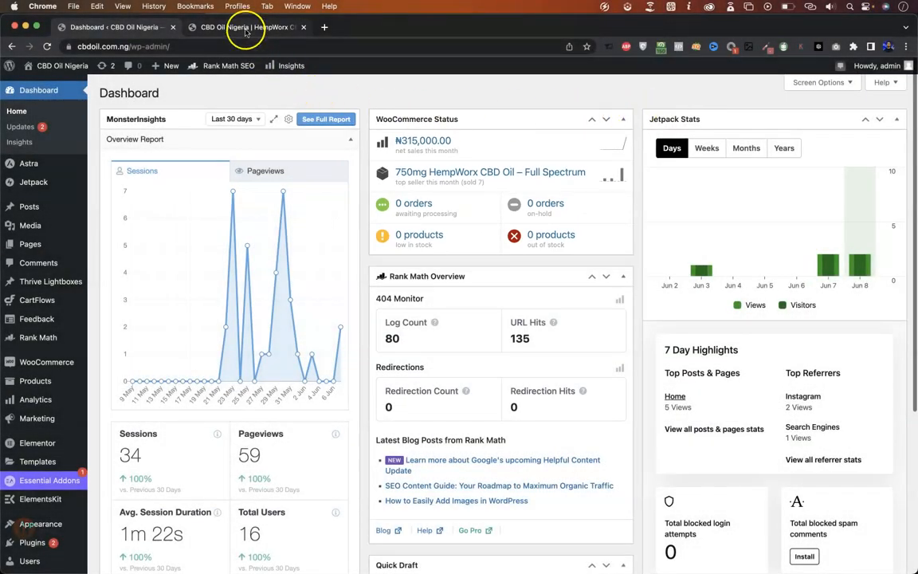
left_click(247, 26)
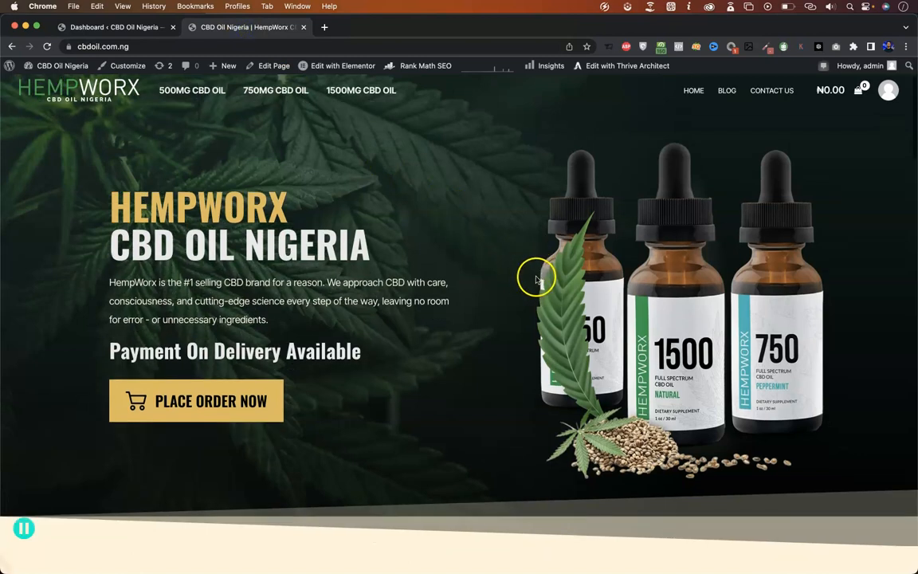
scroll("down", 3)
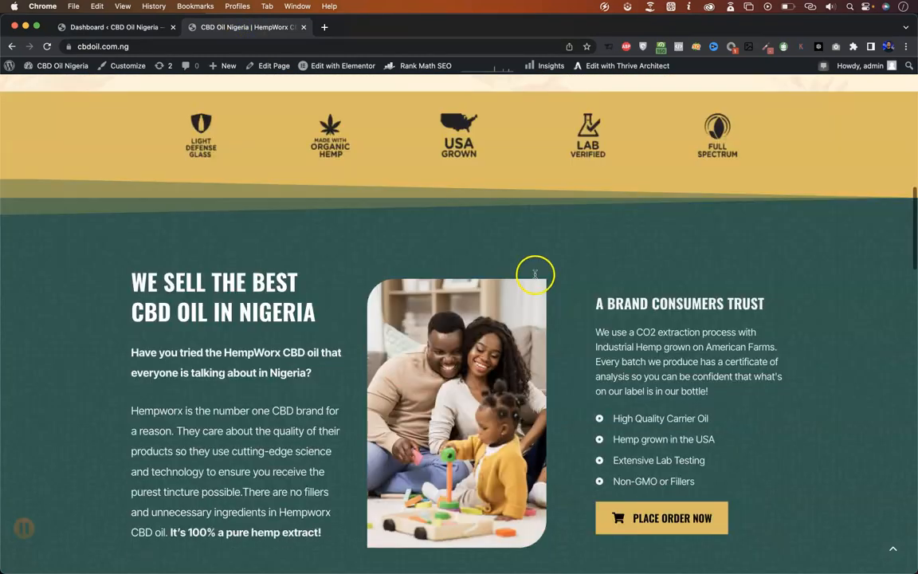
scroll("down", 3)
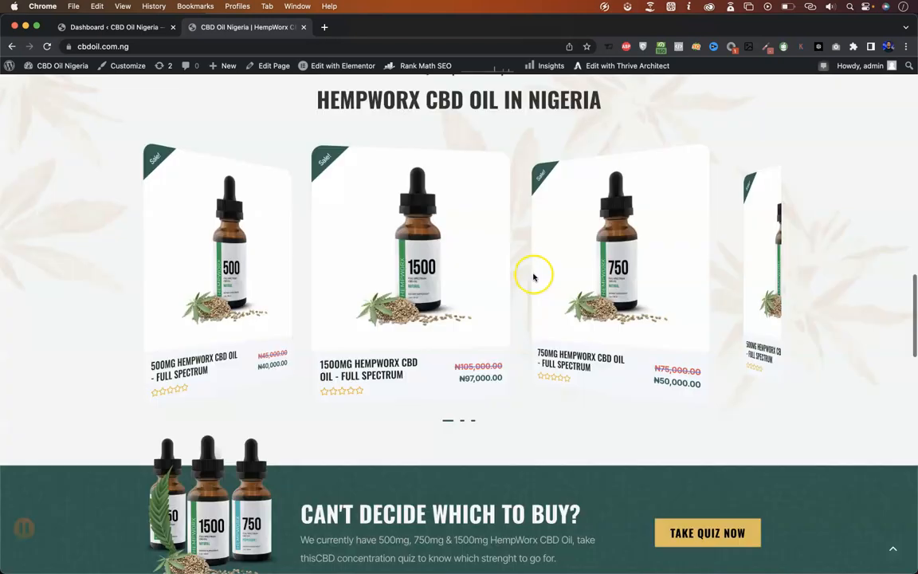
scroll("down", 3)
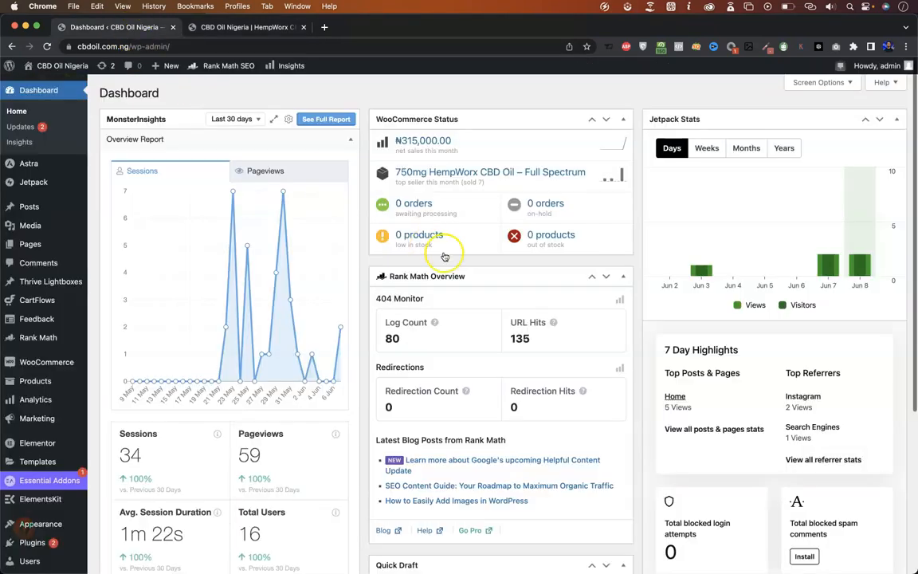
mouse_move(637, 301)
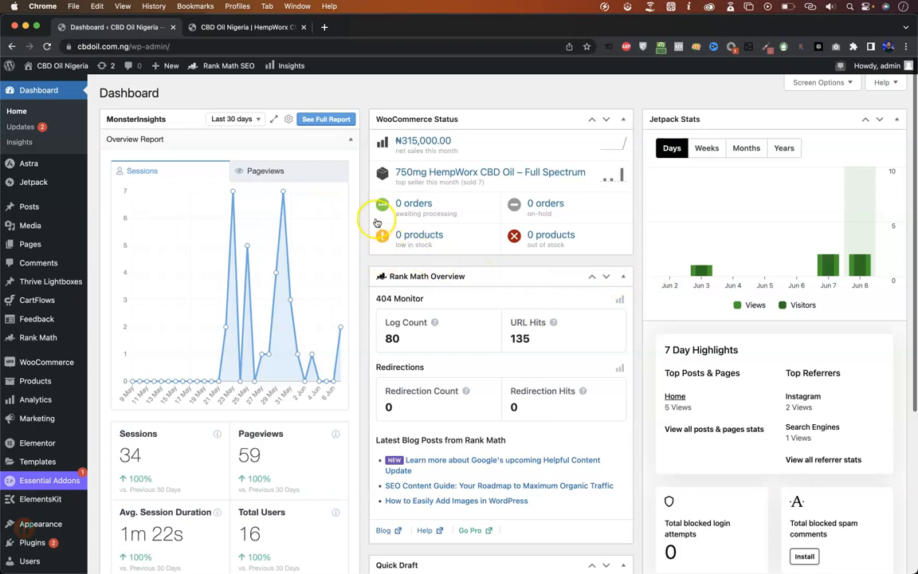
mouse_move(615, 236)
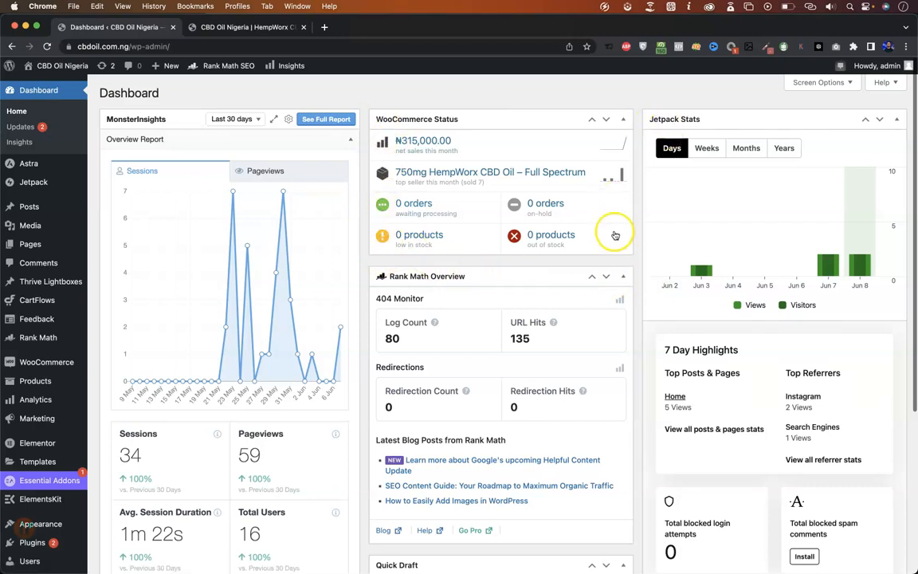
mouse_move(848, 110)
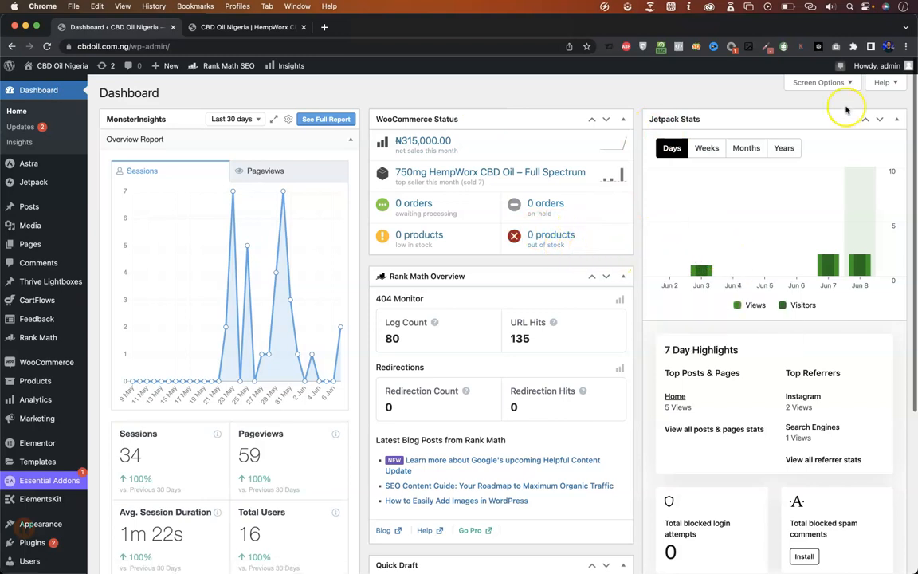
Review the enabled dashboard widgets in Screen Options, then go to WooCommerce > Settings
left_click(819, 83)
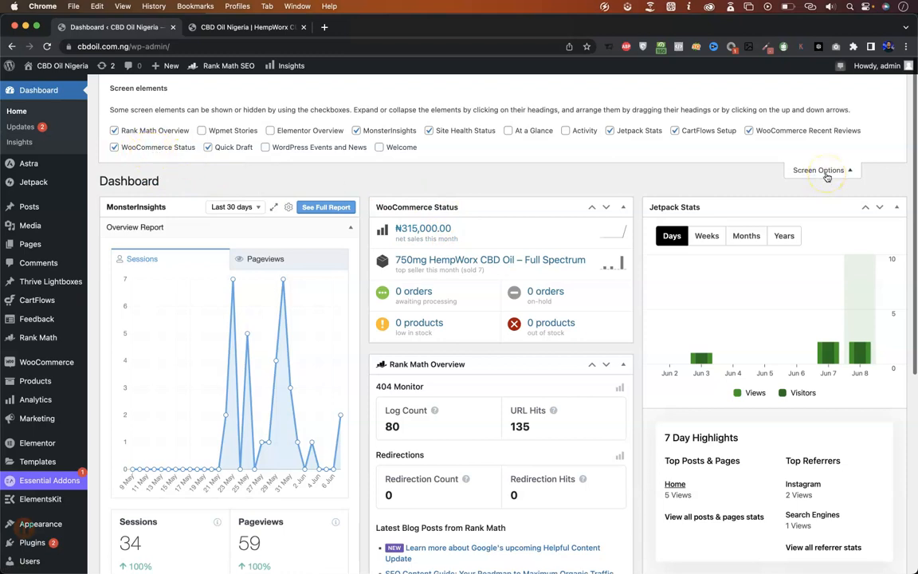
scroll("down", 3)
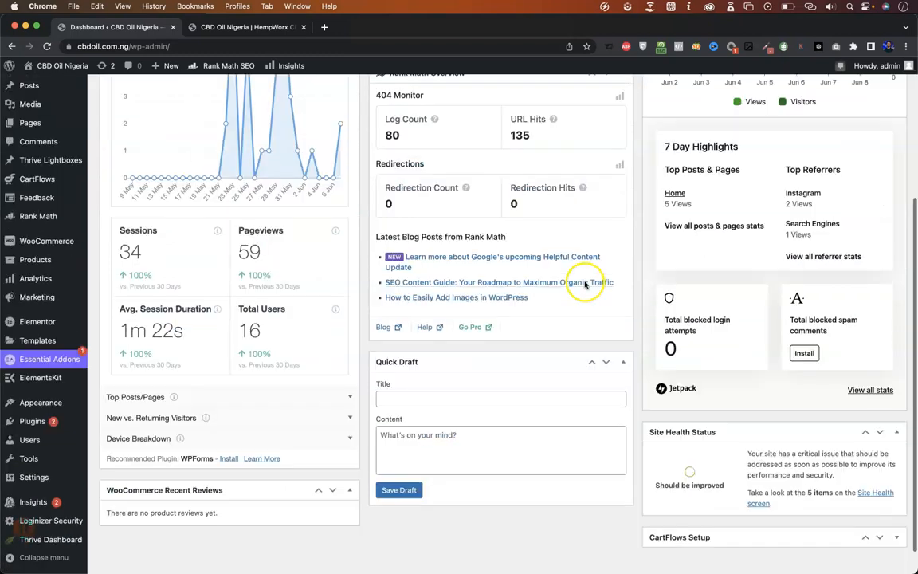
scroll("down", 3)
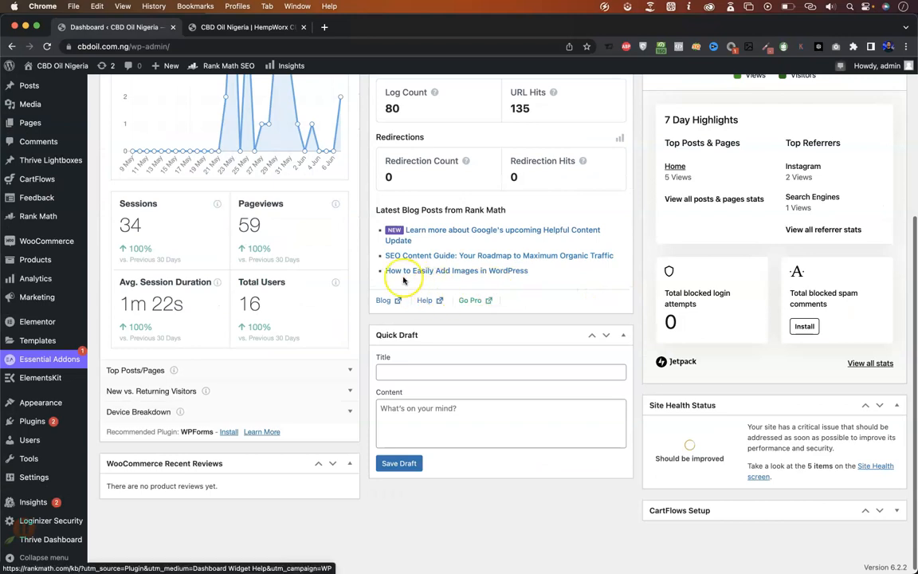
mouse_move(46, 241)
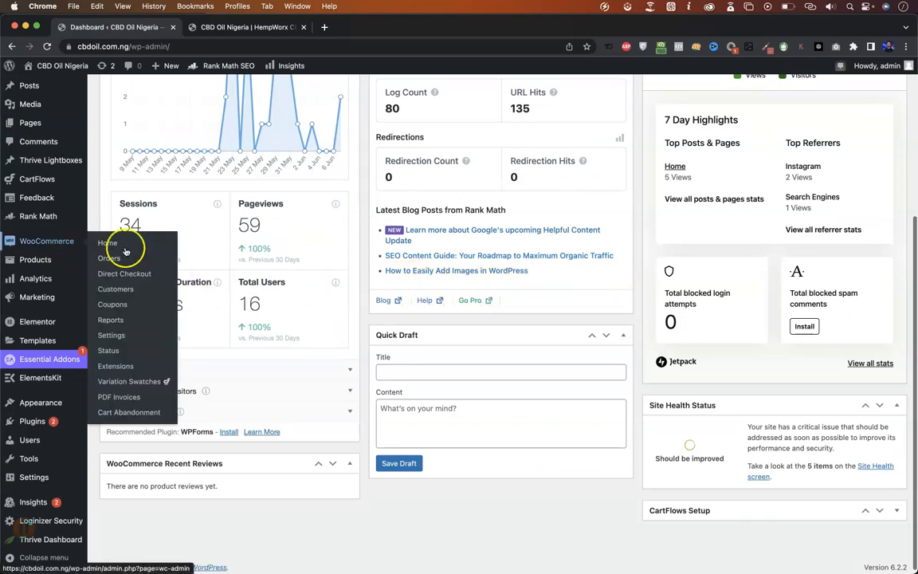
left_click(112, 335)
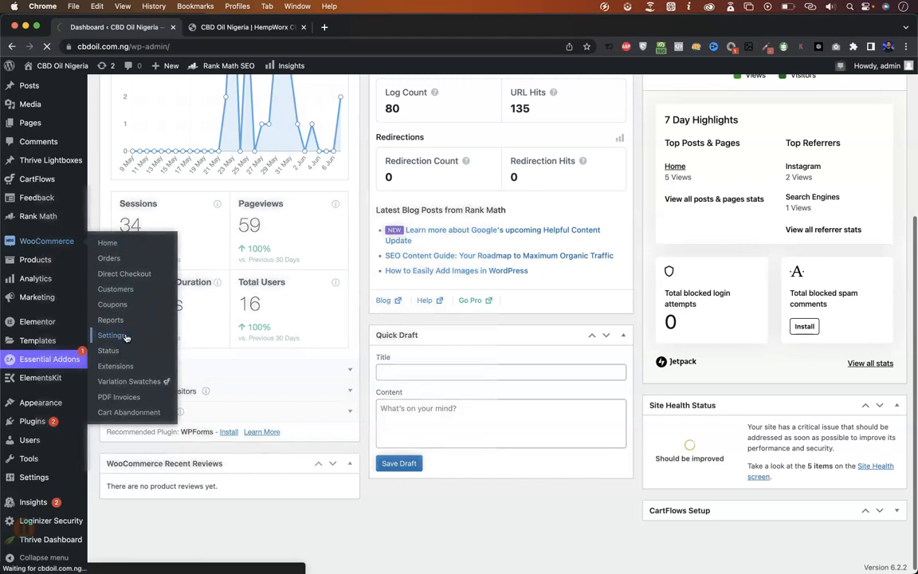
left_click(111, 334)
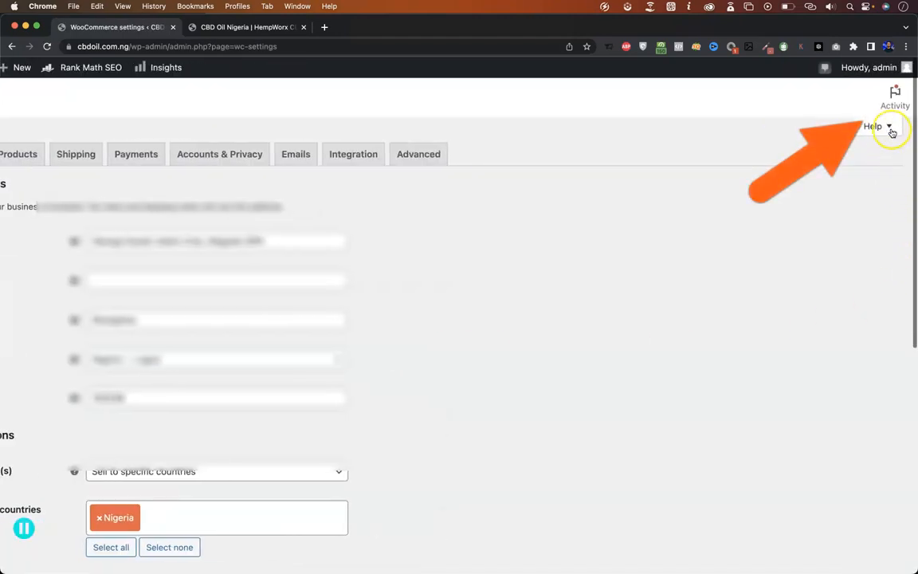
left_click(873, 128)
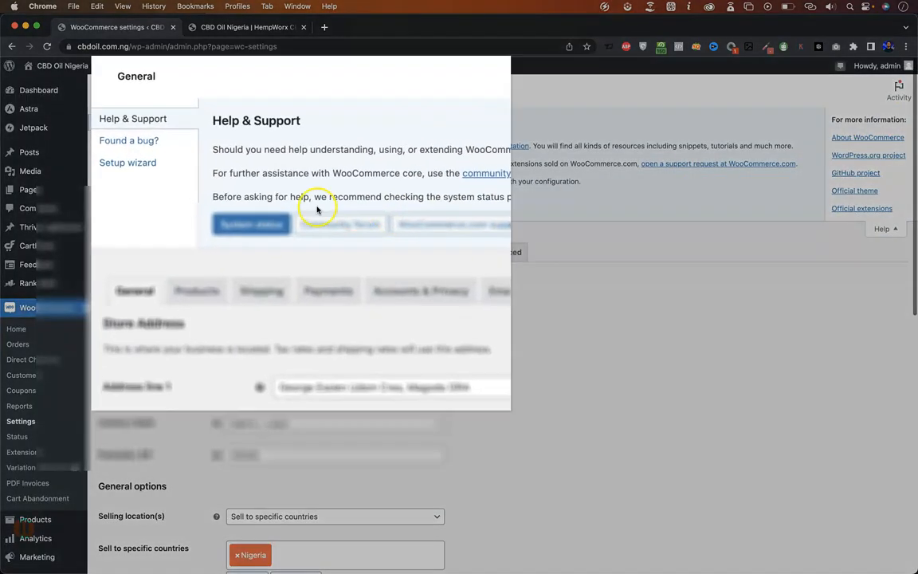
left_click(127, 162)
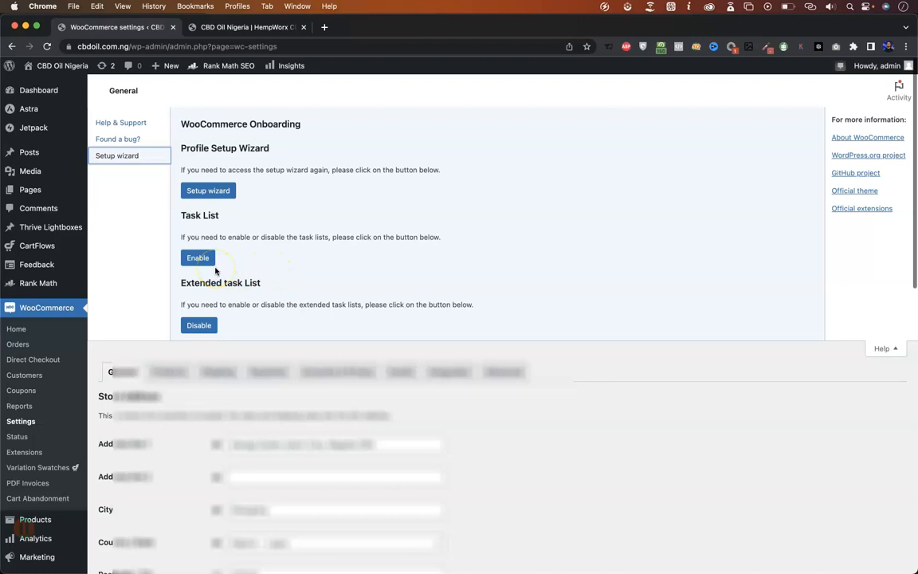
mouse_move(128, 191)
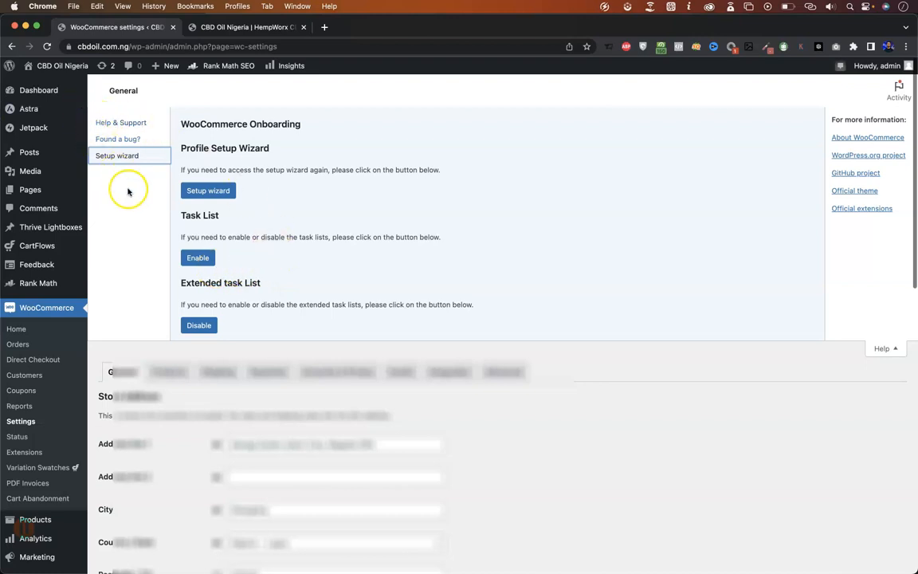
mouse_move(444, 389)
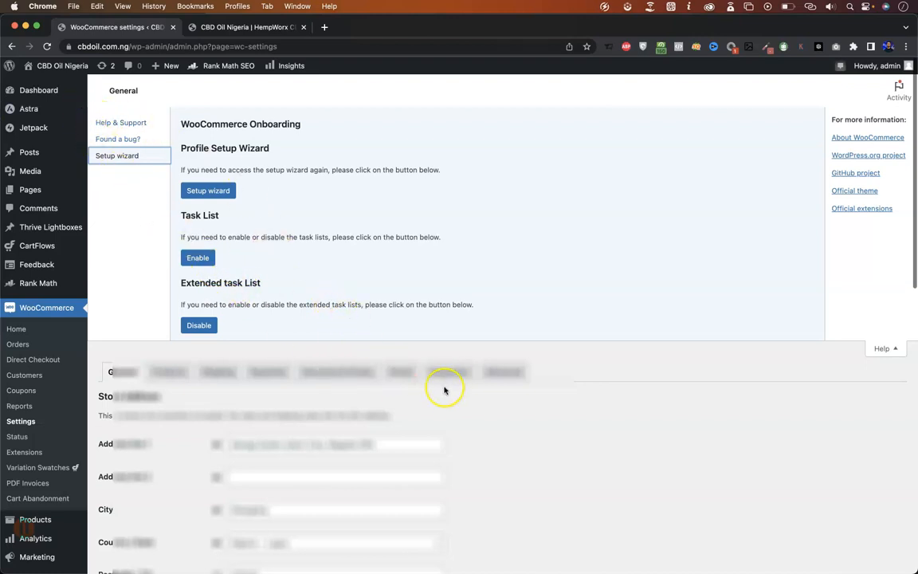
mouse_move(500, 413)
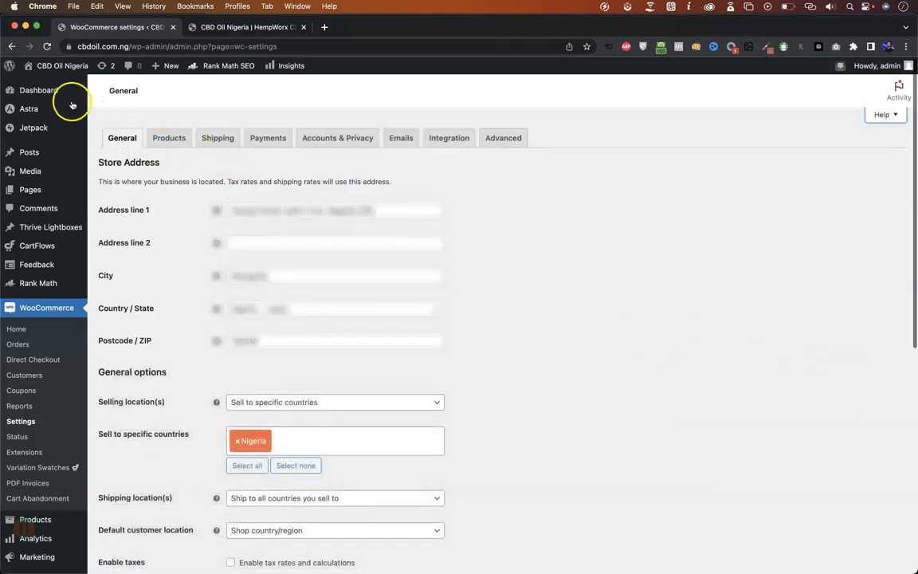
Return to the admin dashboard, then load kennethben.com in a new browser tab
left_click(38, 89)
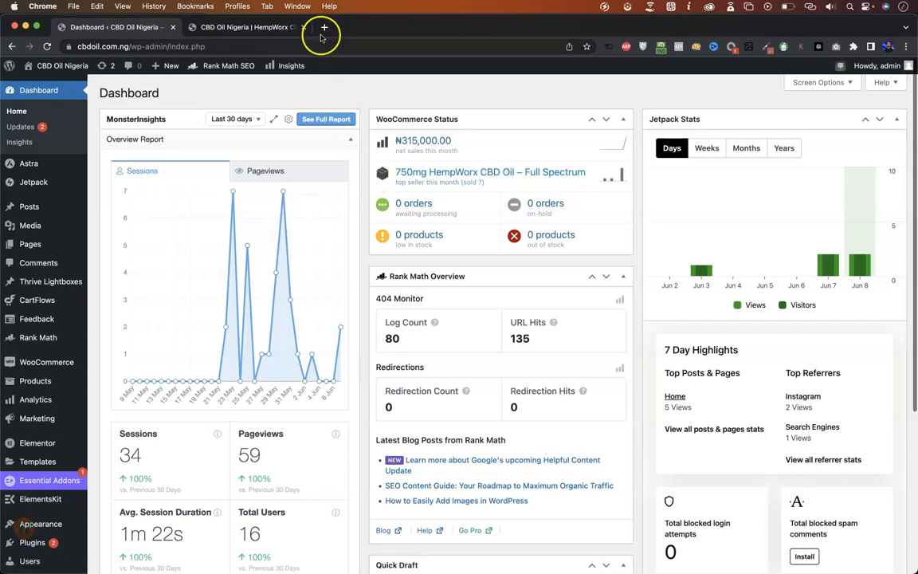
left_click(325, 27)
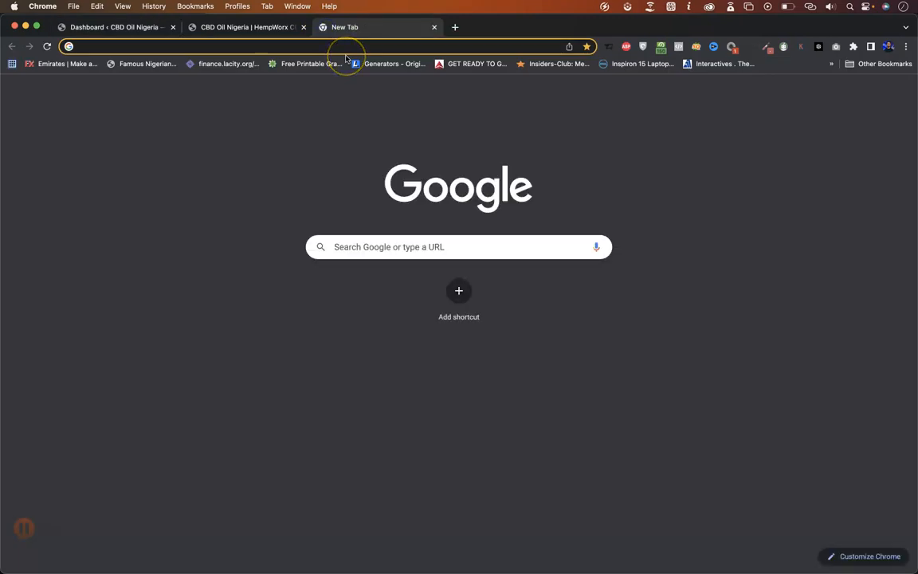
type("kennethben.com")
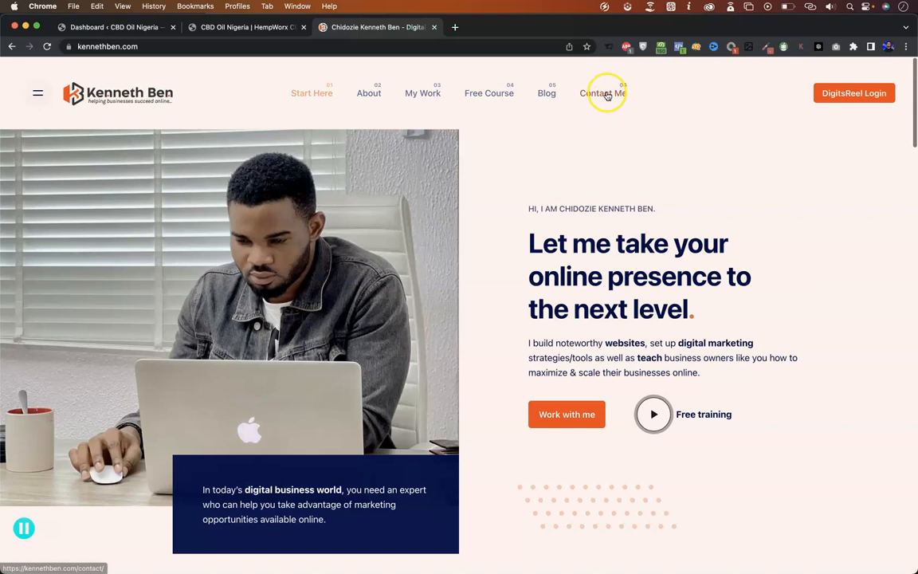
Go to the Contact Me page with its message form
left_click(602, 92)
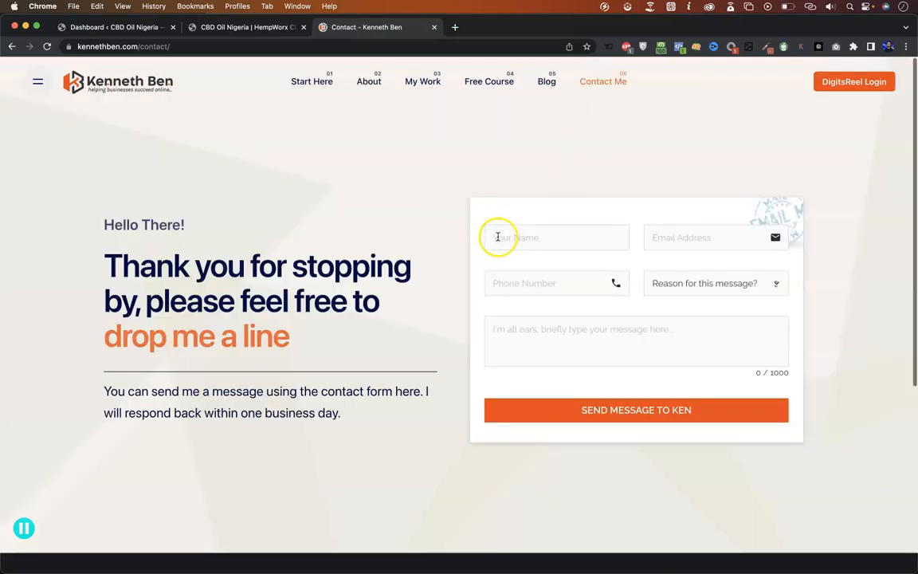
mouse_move(470, 268)
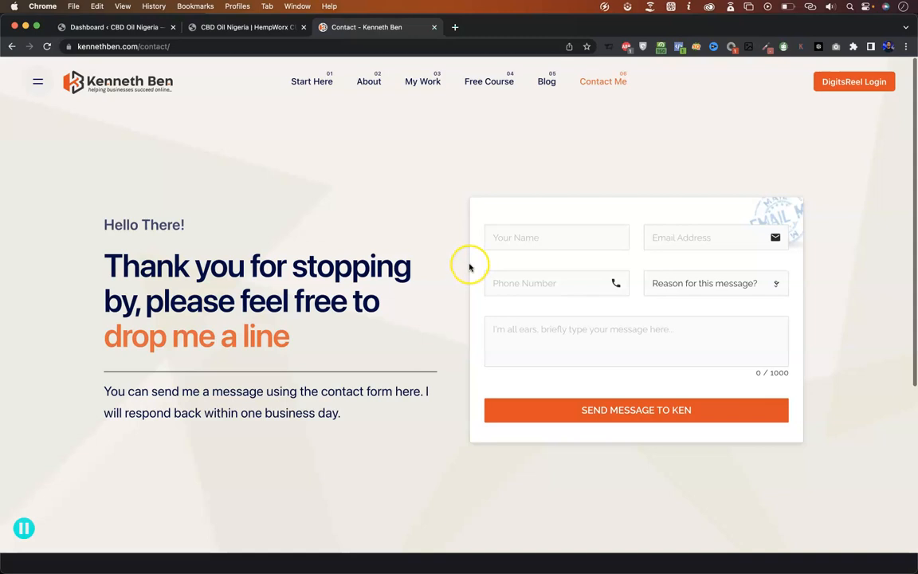
mouse_move(417, 228)
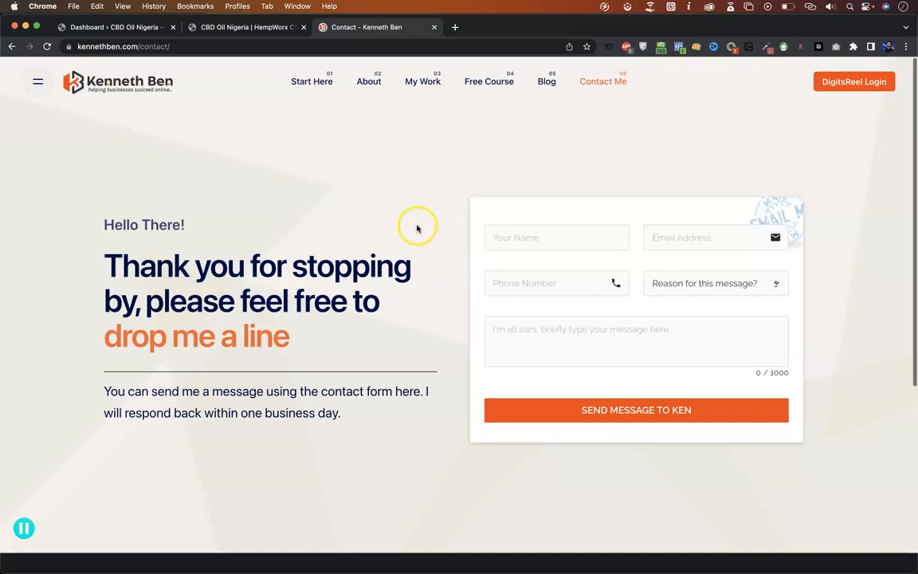